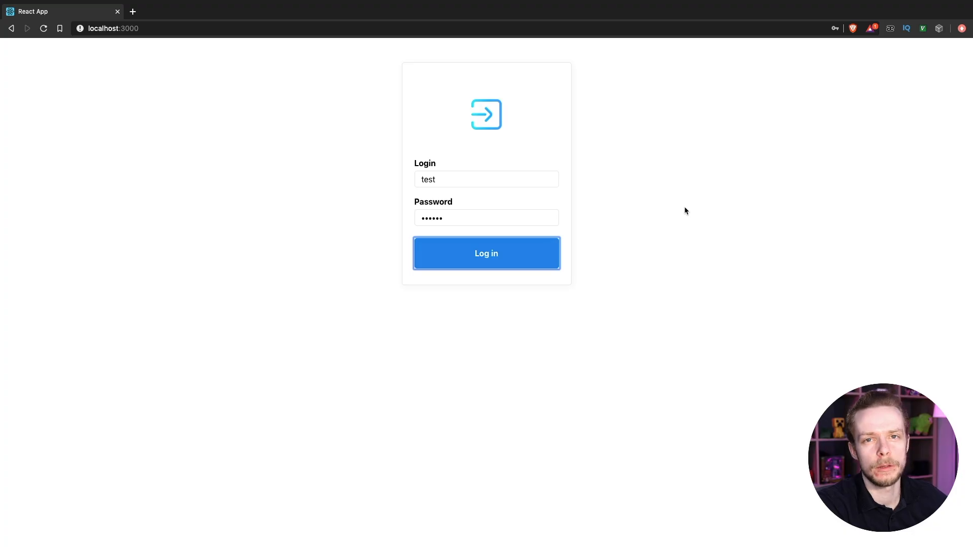
mouse_move(521, 175)
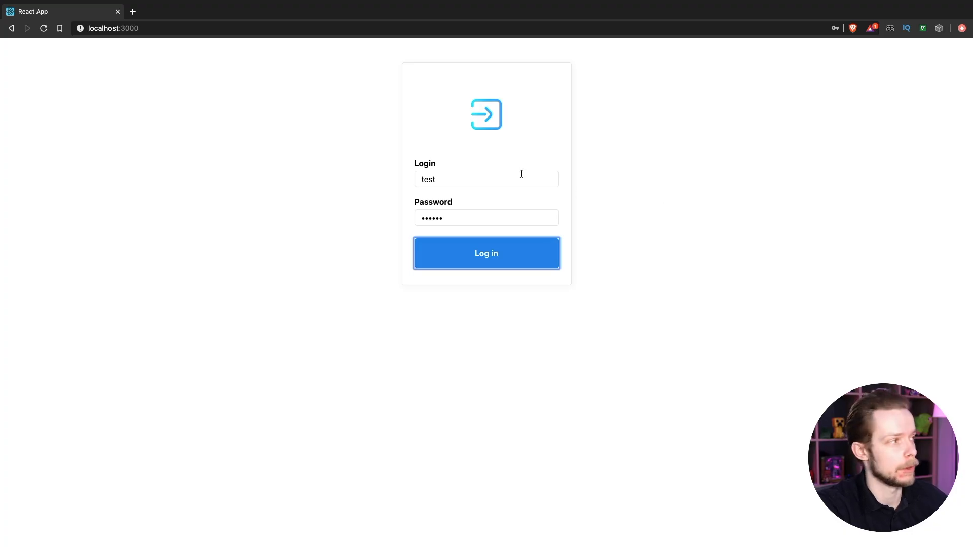
- Enter an over-long login to see the length error, then restore it to 'test'
click(485, 180)
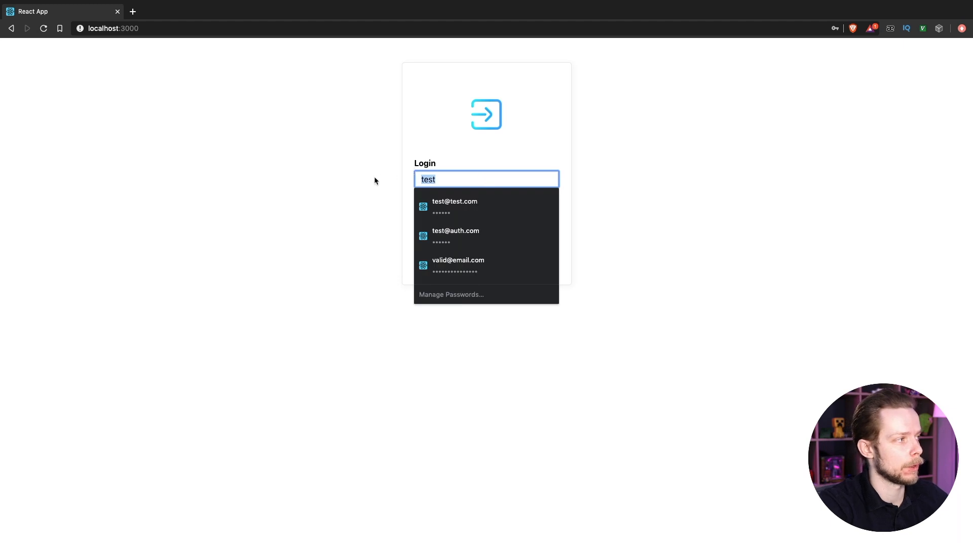
text(anshitoaesnthioaeshi)
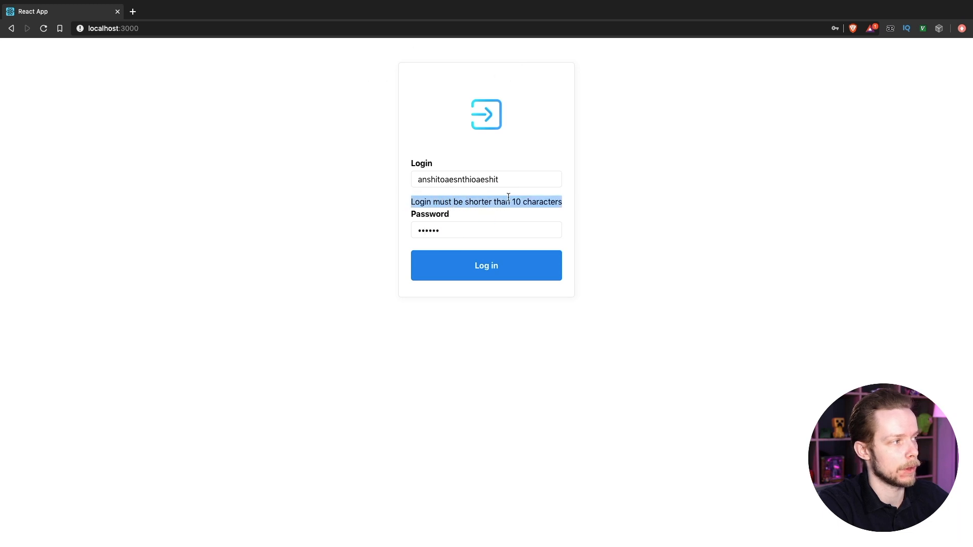
text(test)
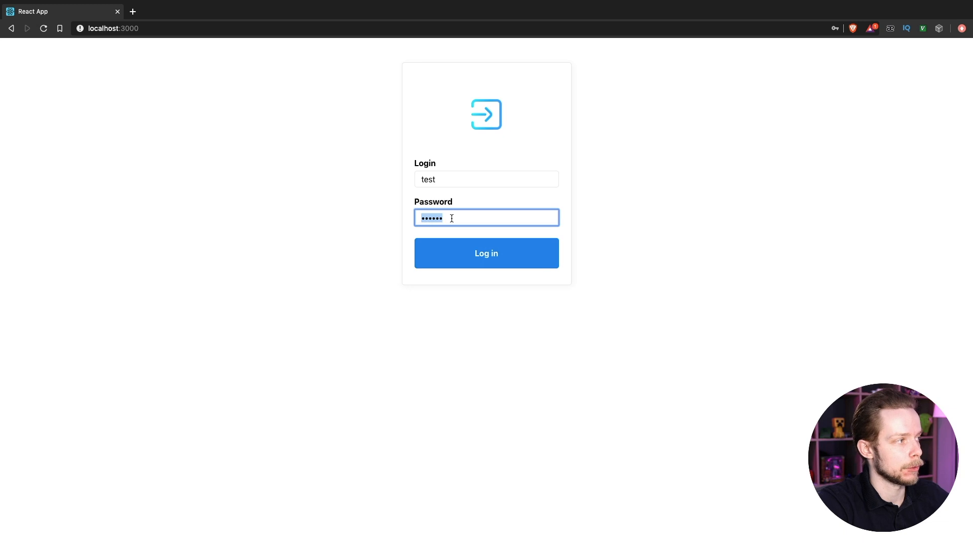
- Replace the password, submit the form and dismiss the alert echoing the credentials
click(486, 218)
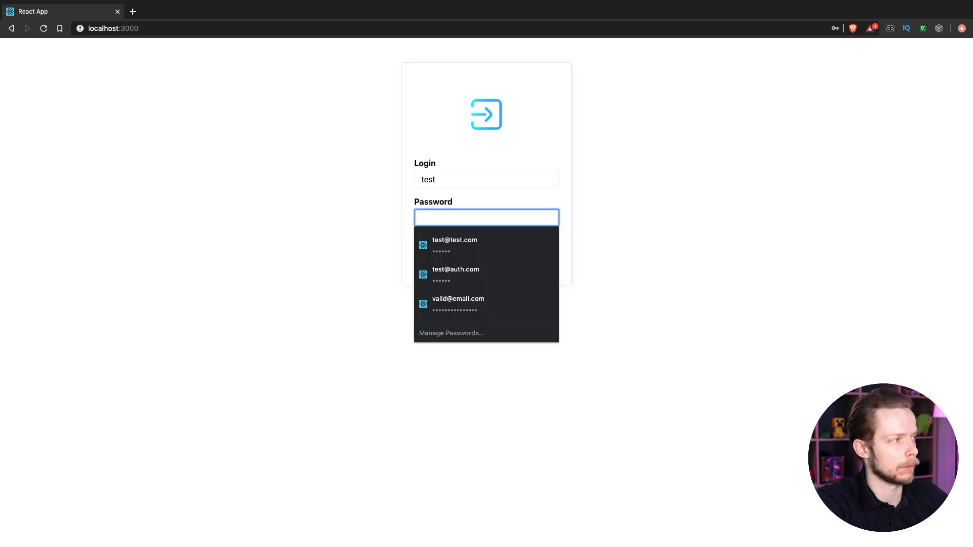
text(••)
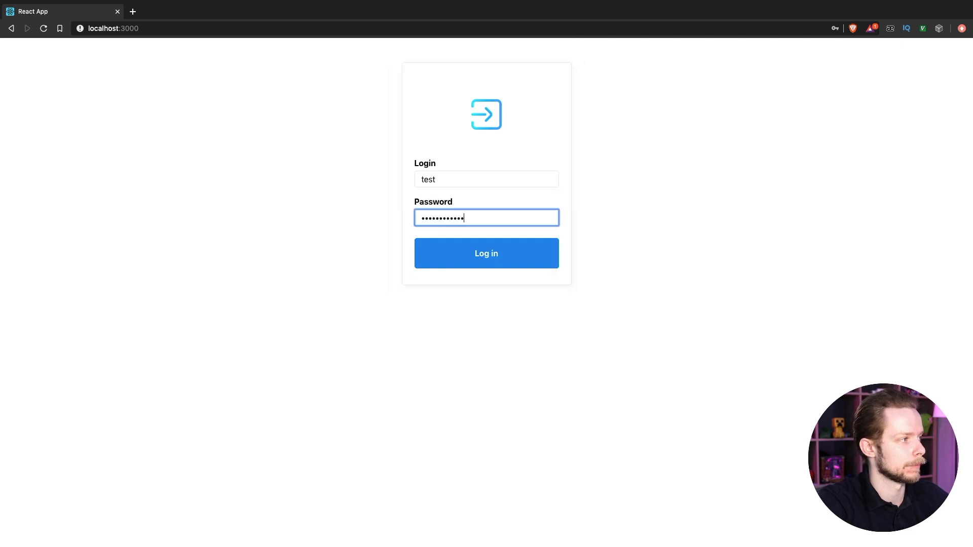
click(485, 253)
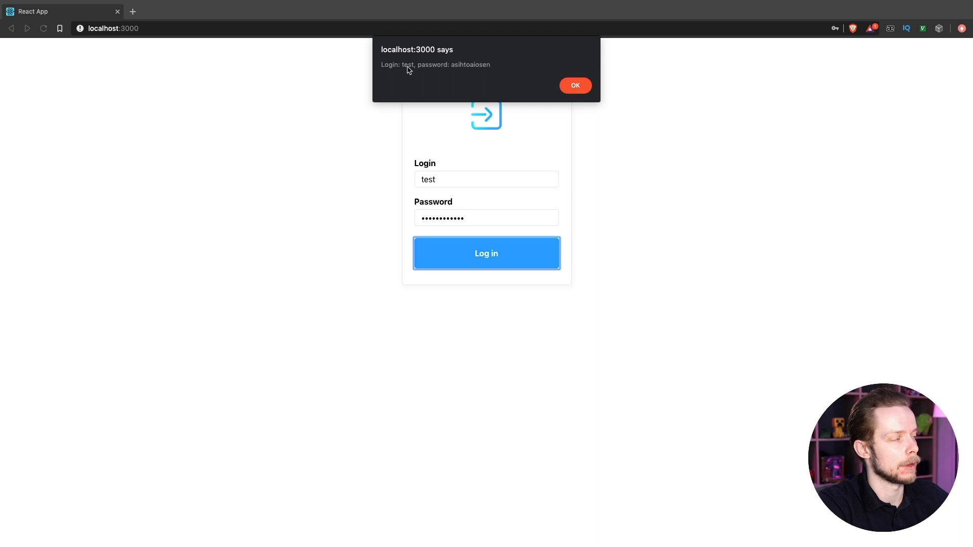
click(573, 85)
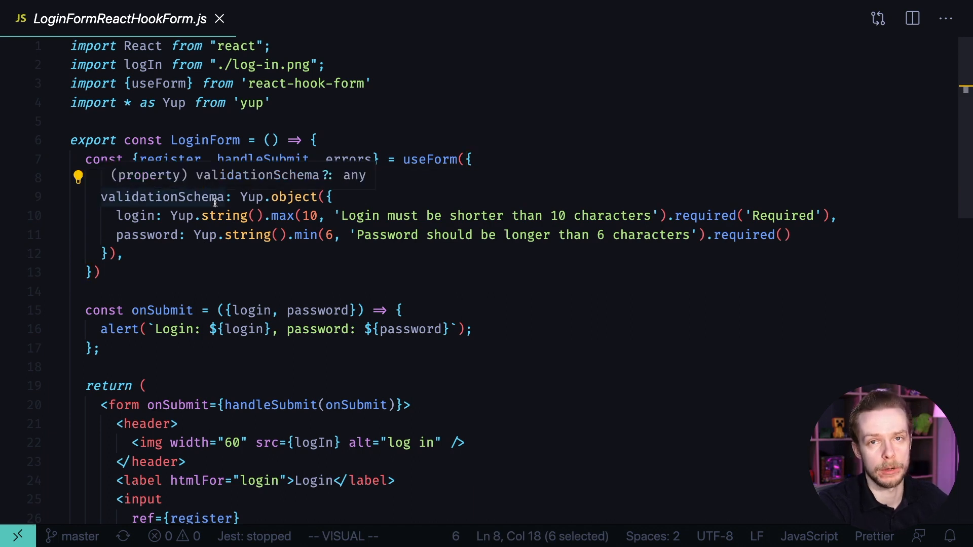
- Set useForm mode to 'onBlur' and give the password's required rule the message 'Required'
text(mode: 'onBlur',)
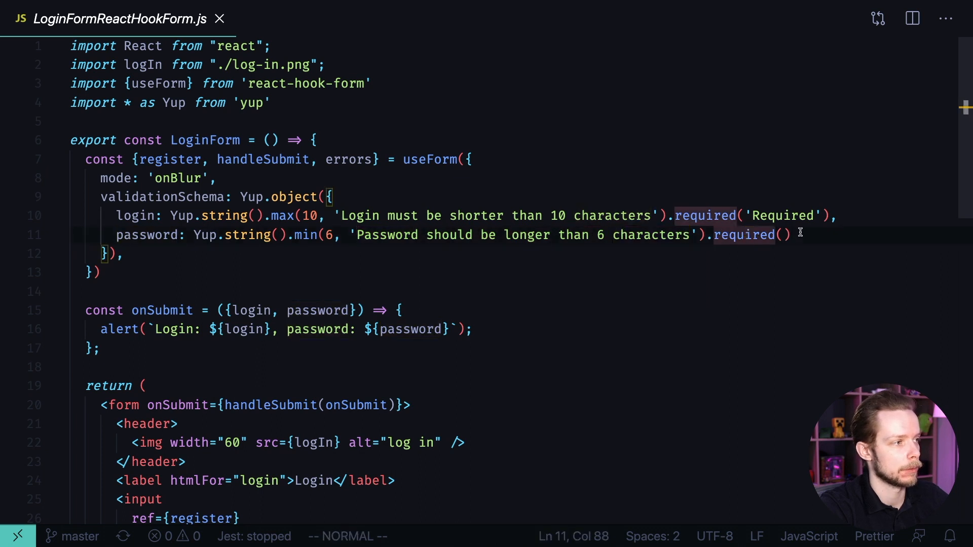
text(')
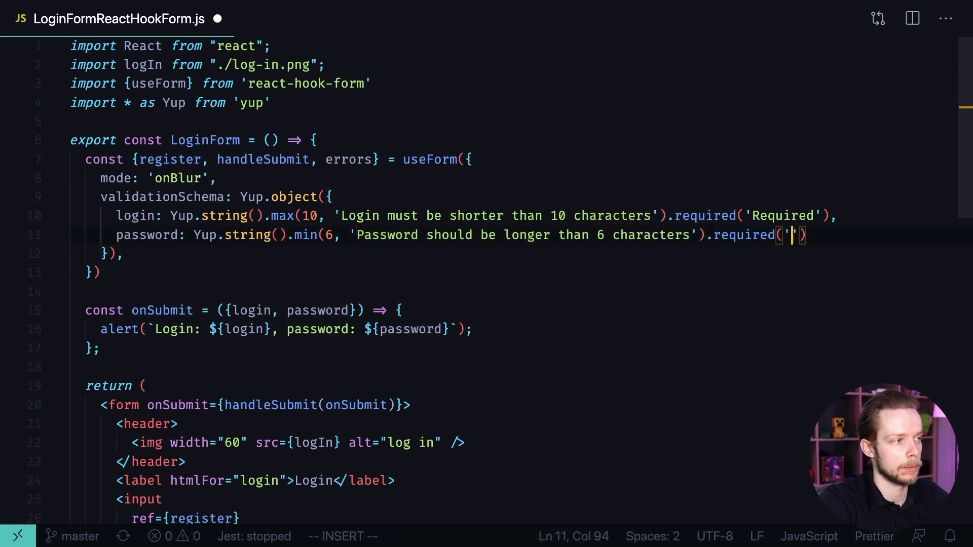
text(Required)
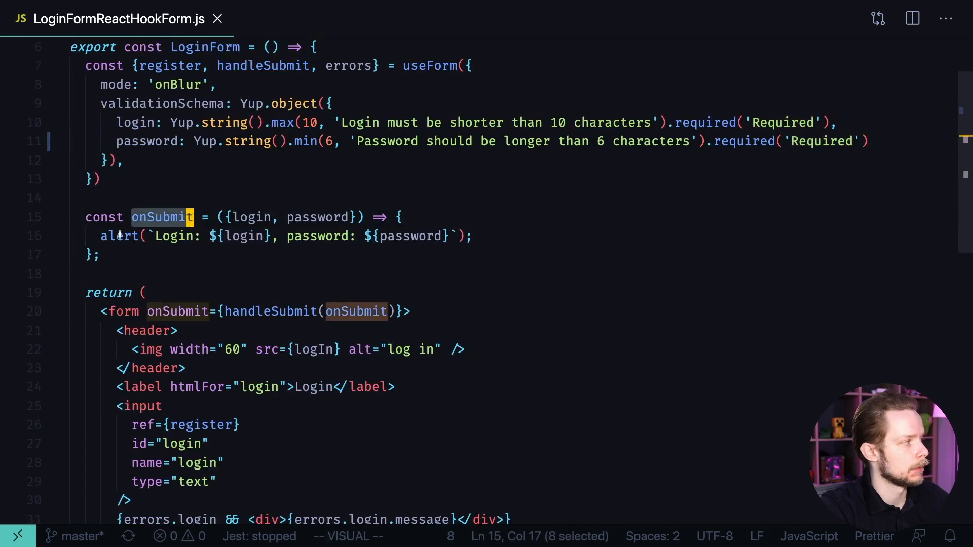
double_click(241, 236)
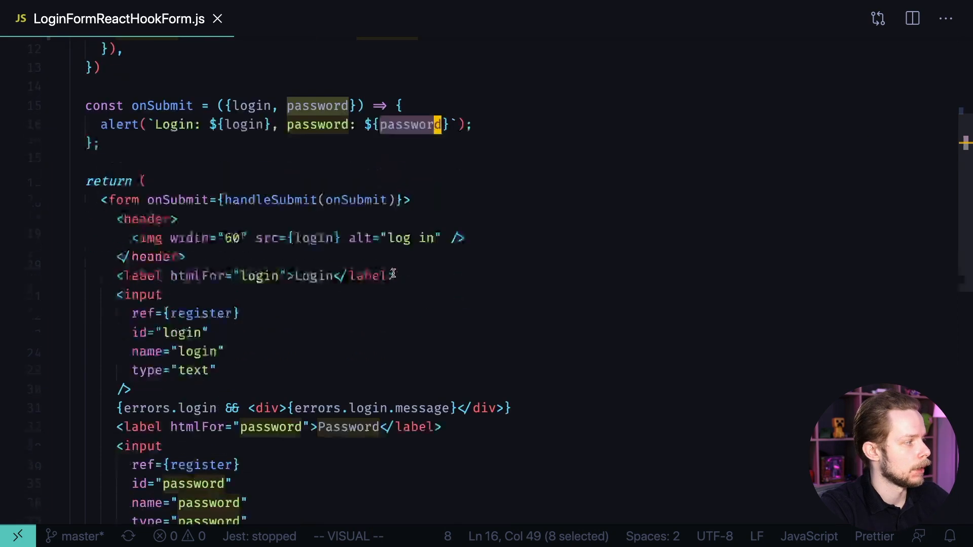
scroll(down, 3)
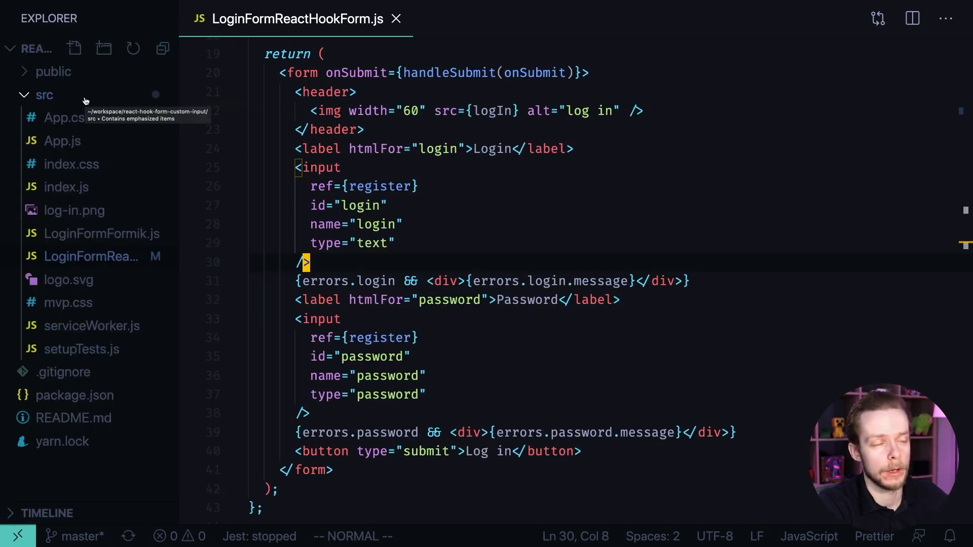
- Create FormInput.js in src importing React from 'react'
text(FormInput.)
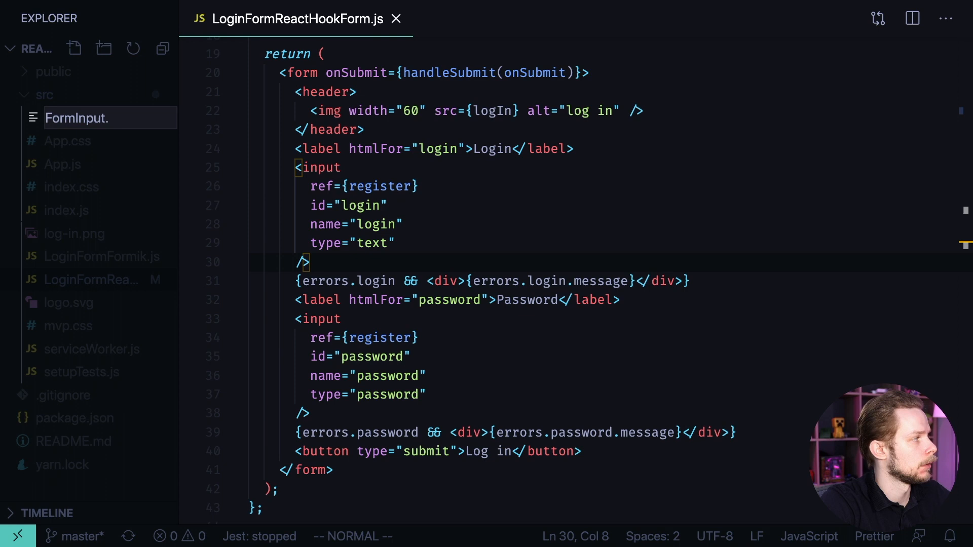
text(js)
text(import)
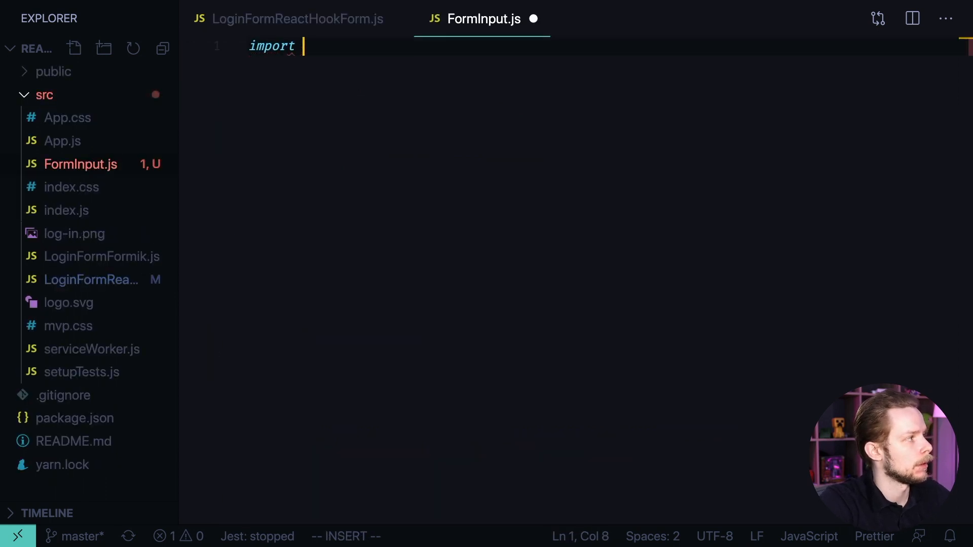
text(React from ')
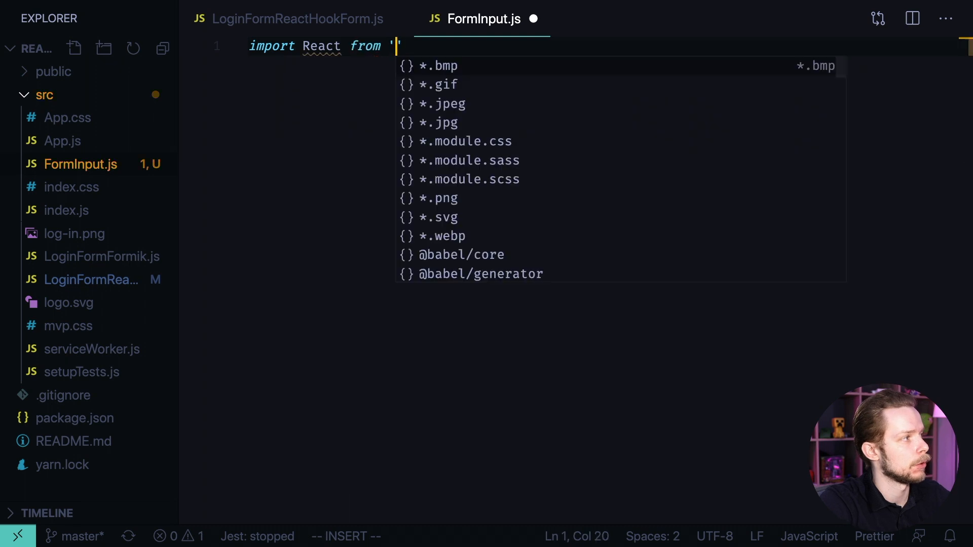
text(react')
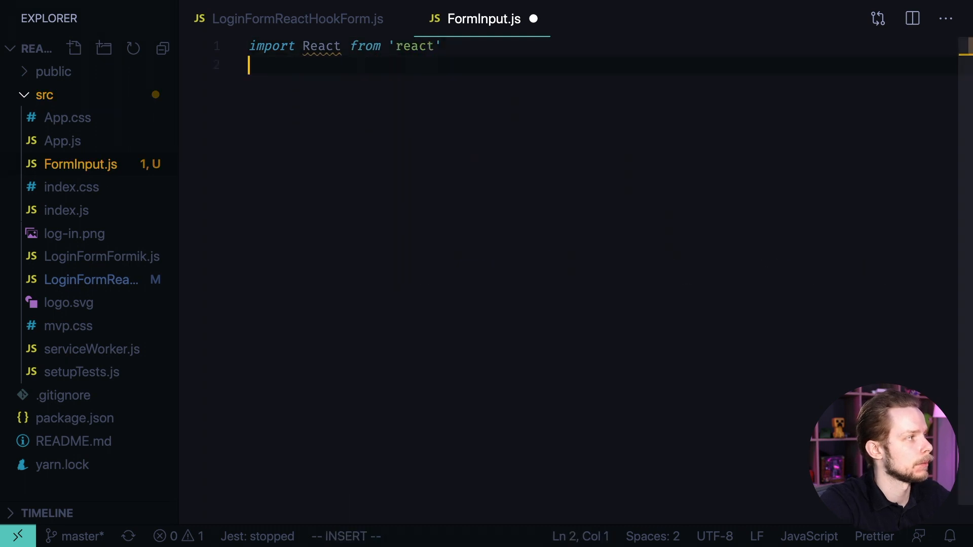
- Export a FormInput arrow component returning an empty fragment
text(export)
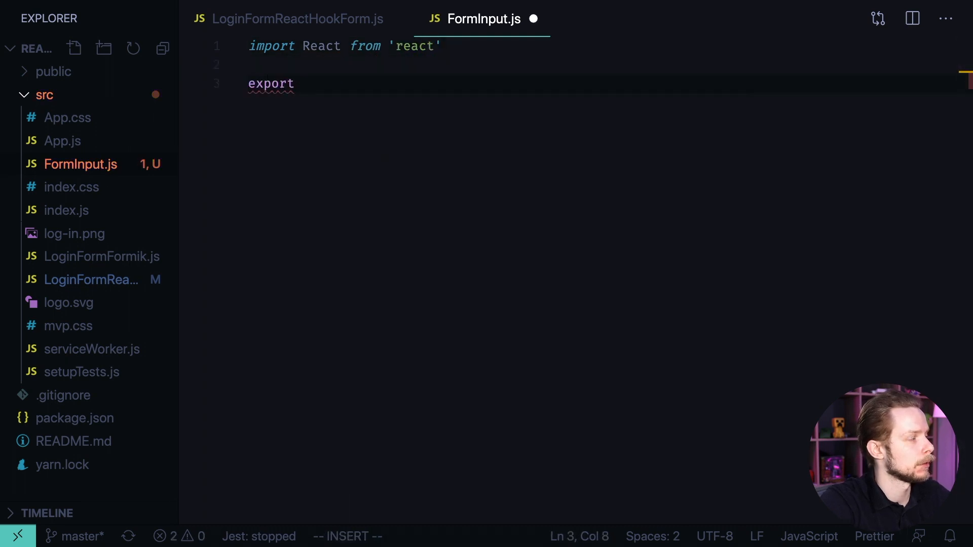
text(const Form)
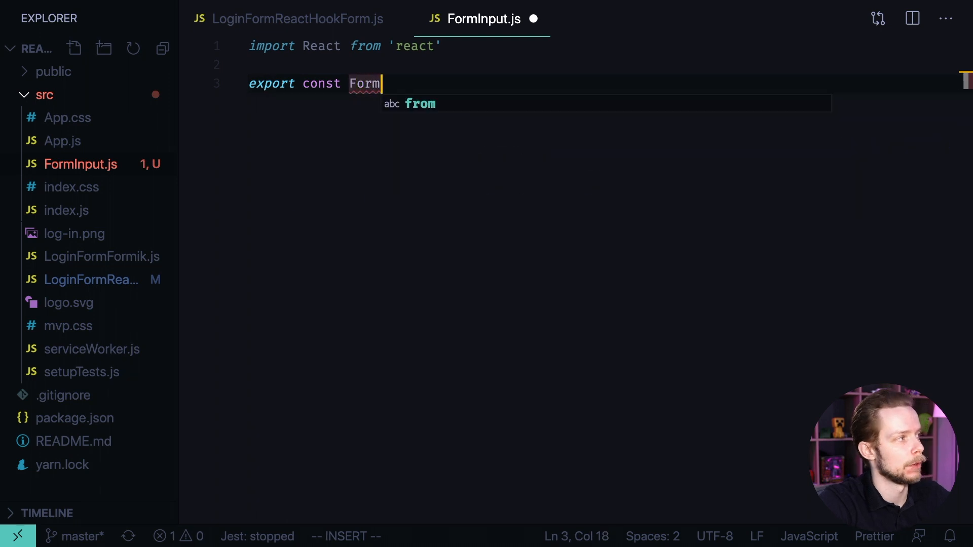
text(Input = ())
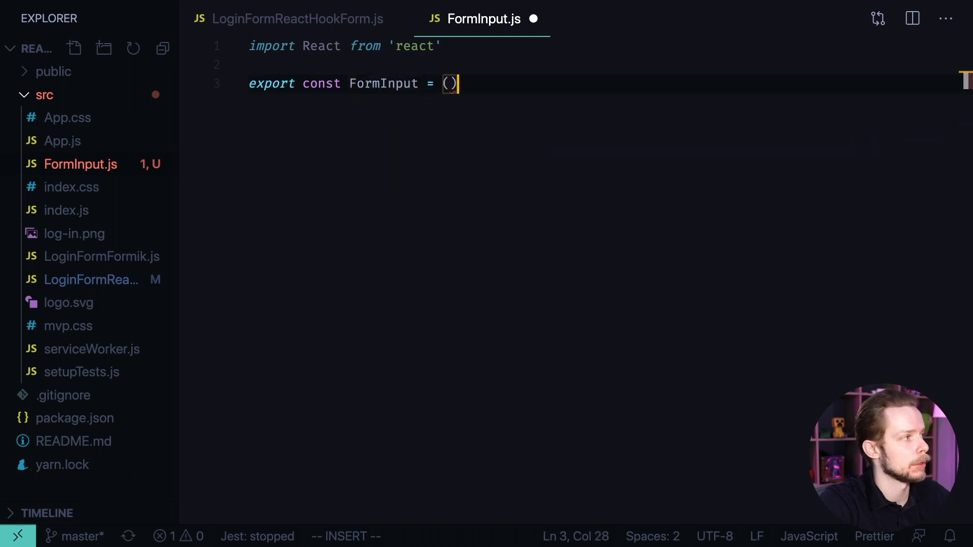
text(=> {)
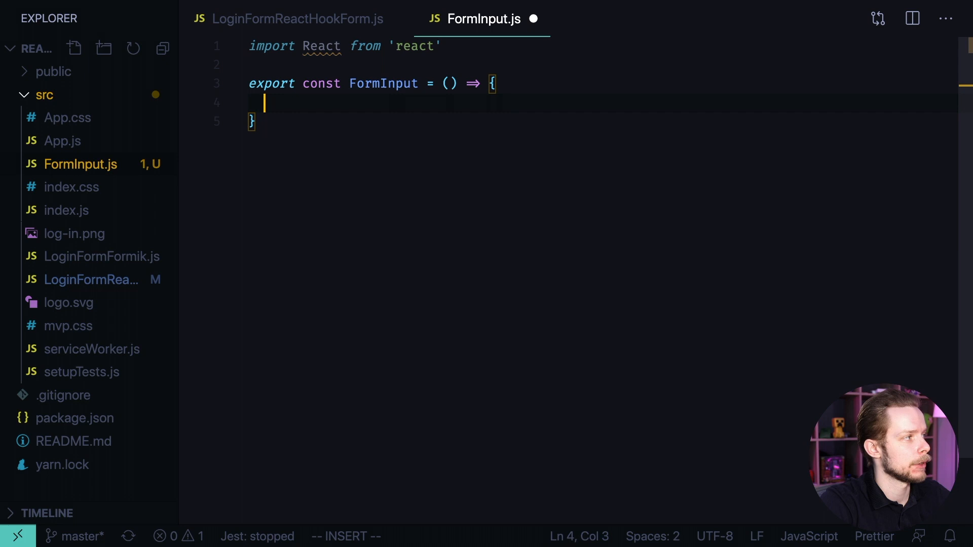
text(return)
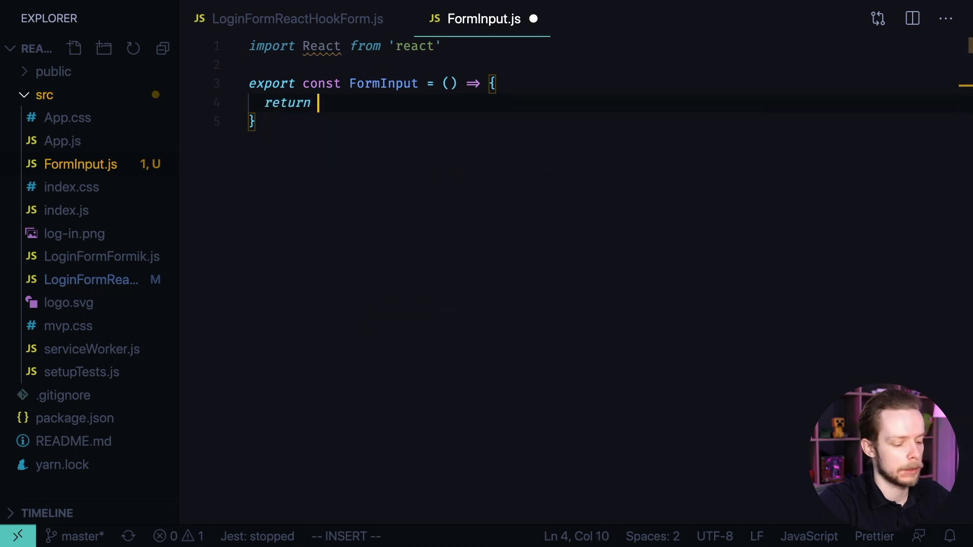
text(<>)
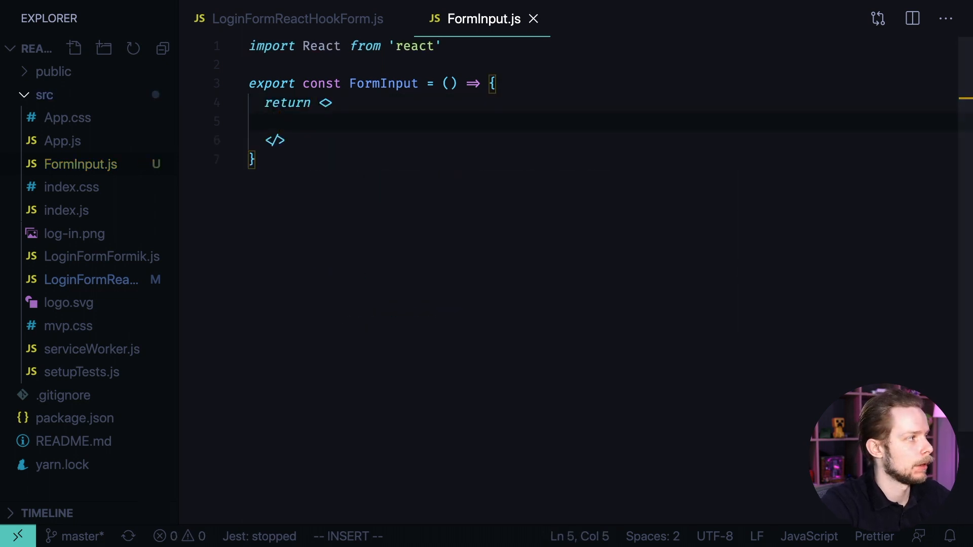
click(297, 18)
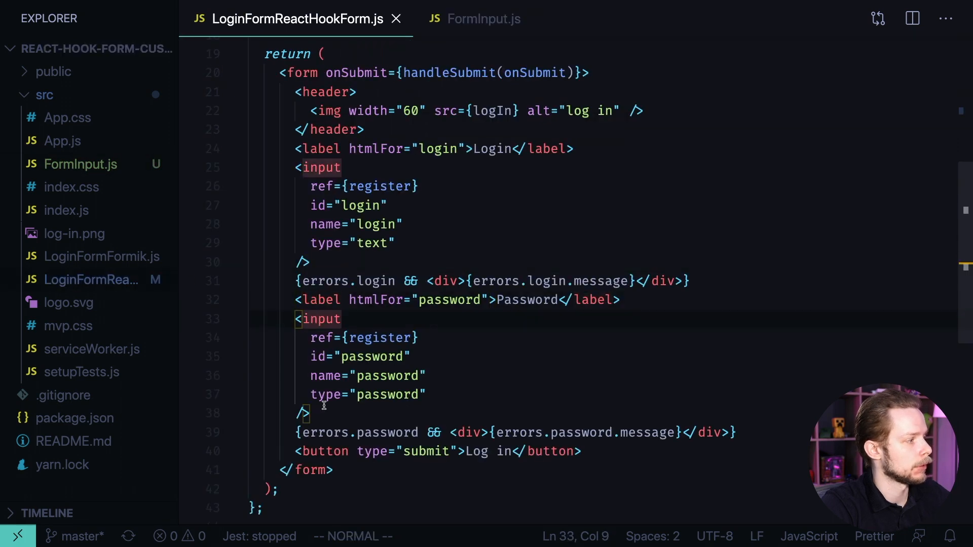
- Paste the password field markup into FormInput and wire register, error, label and id props
key(V)
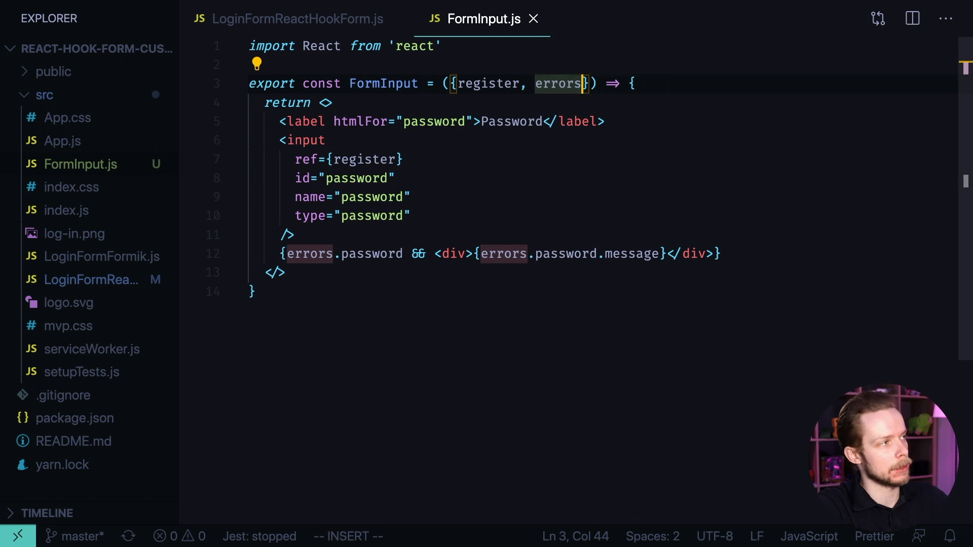
text(, label, id)
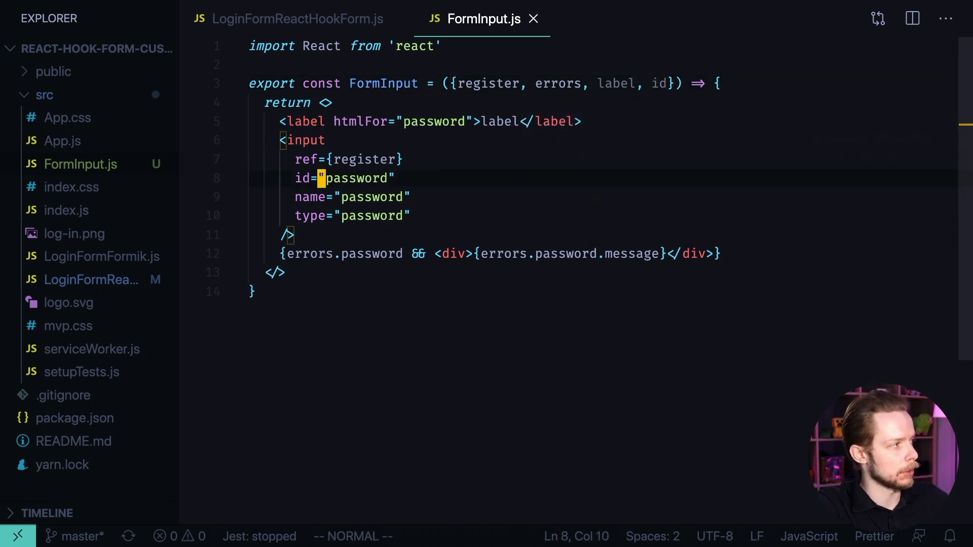
text({id})
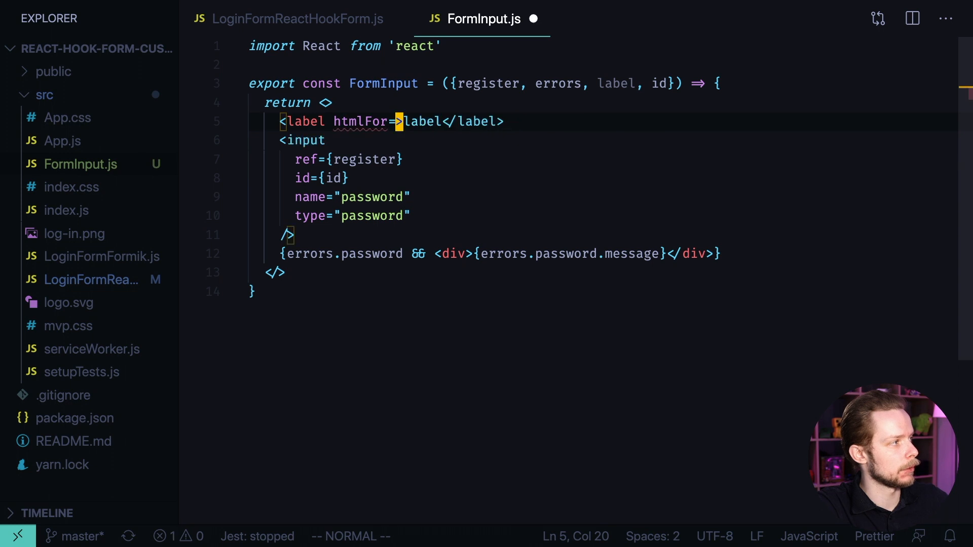
text({id)
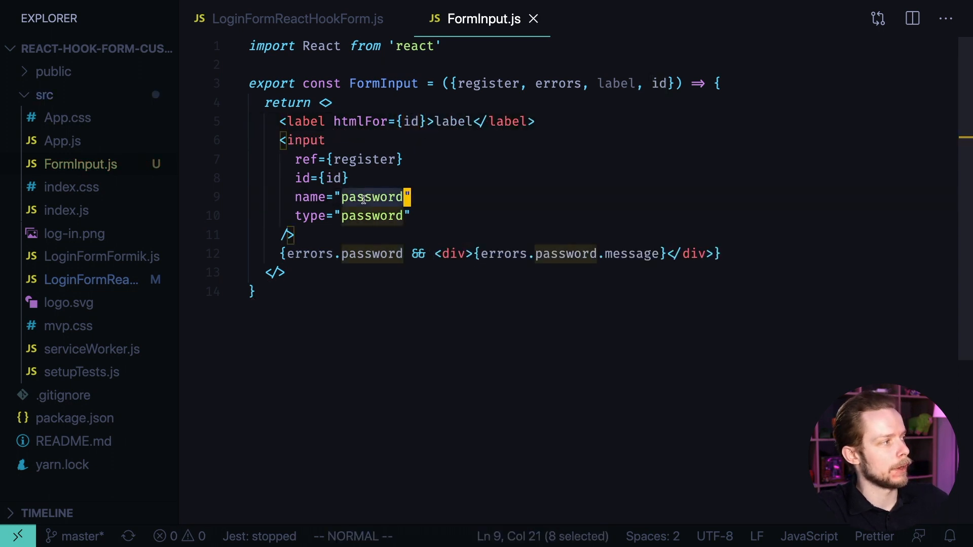
key(j)
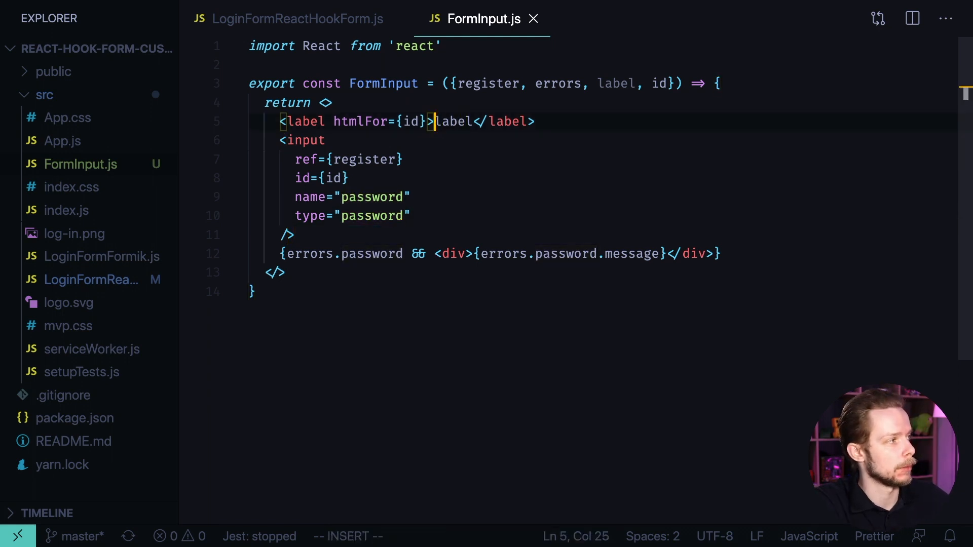
text({)
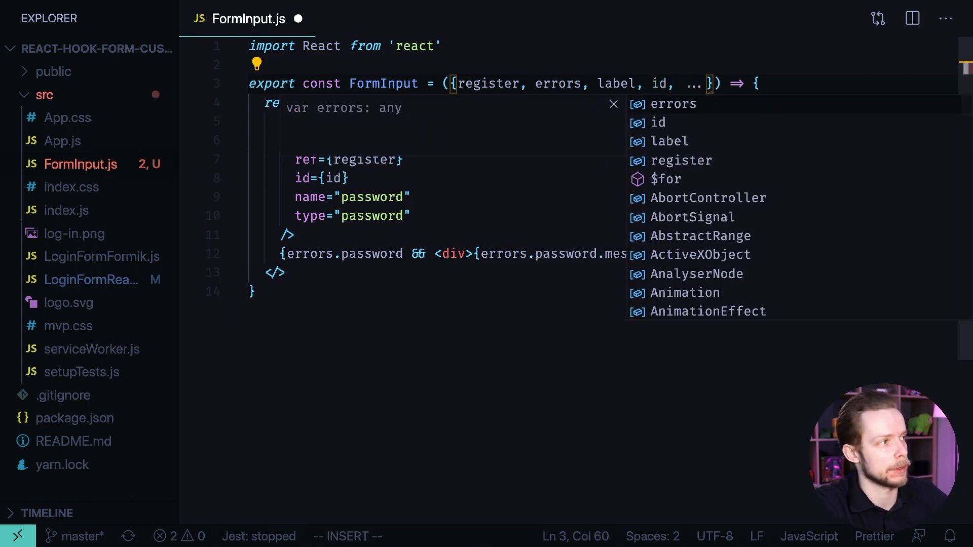
- Spread the remaining ...inputProps onto the input and show error.message
text(int)
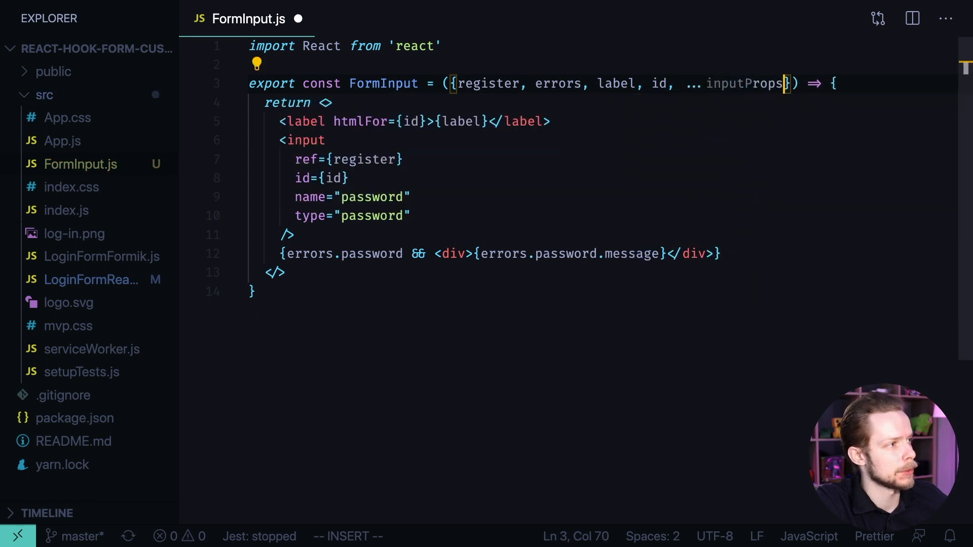
double_click(745, 83)
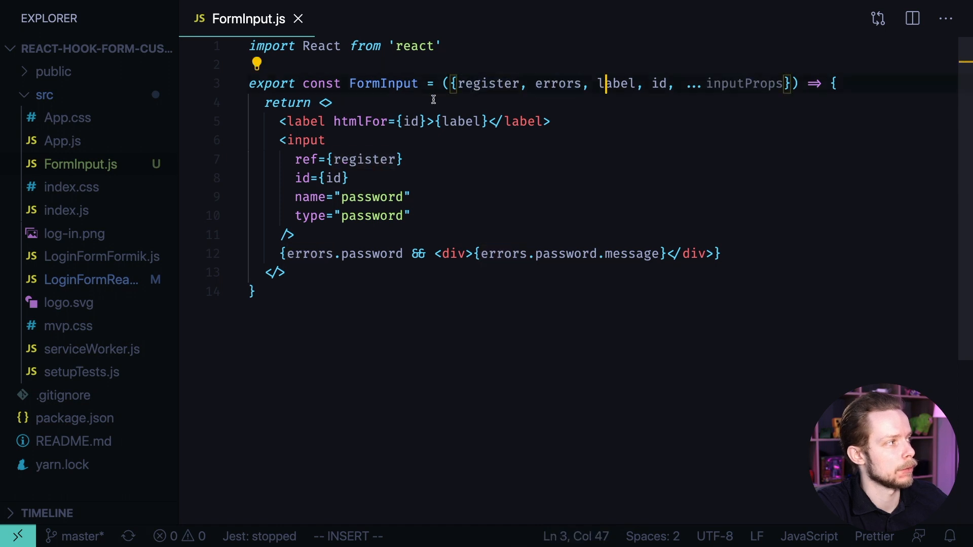
double_click(743, 83)
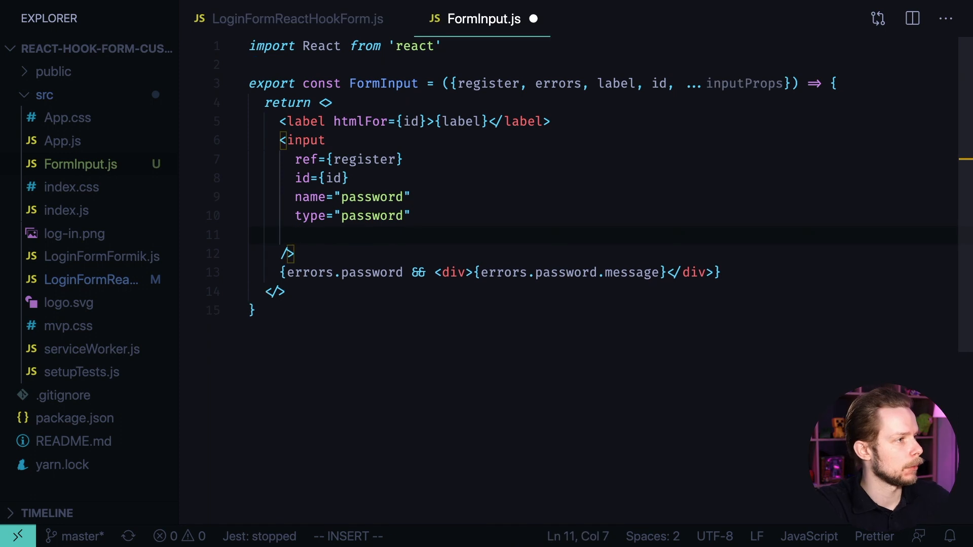
text(...)
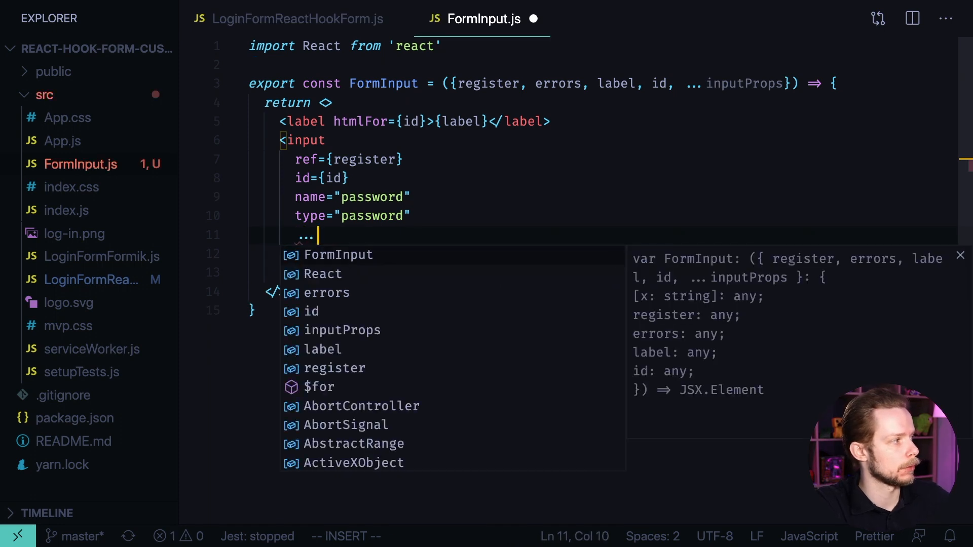
text(in)
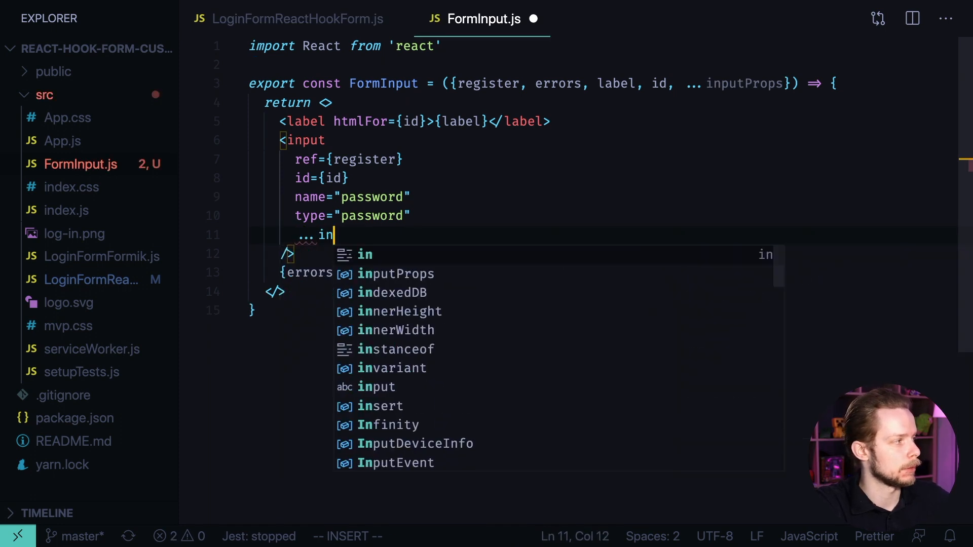
text(putProps})
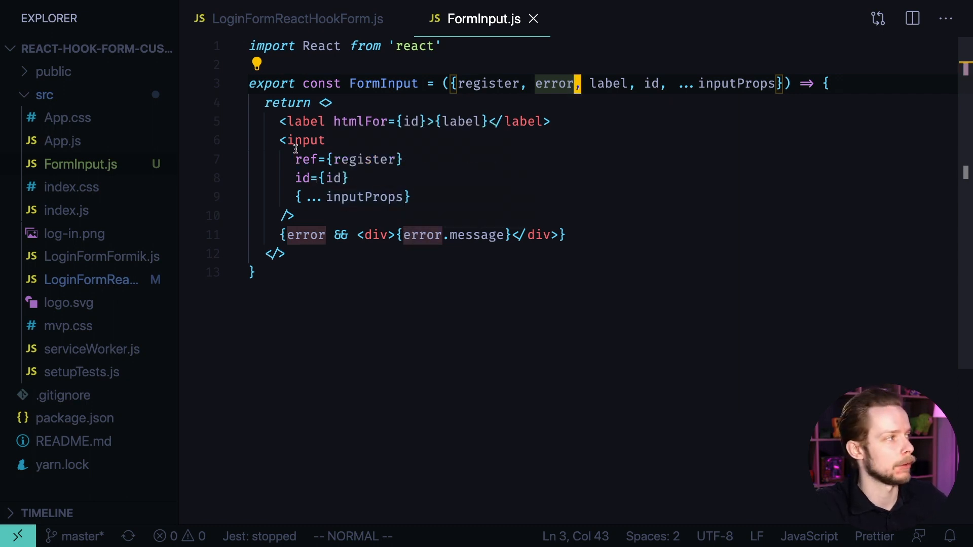
- Add an auto-imported <FormInput> for the password field with id and type="password"
click(289, 18)
text(<>)
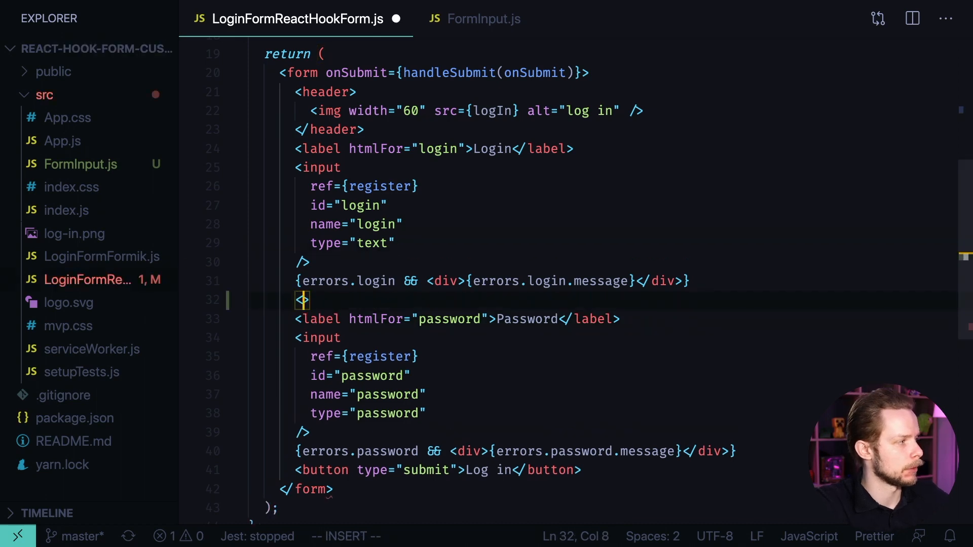
text(FormI)
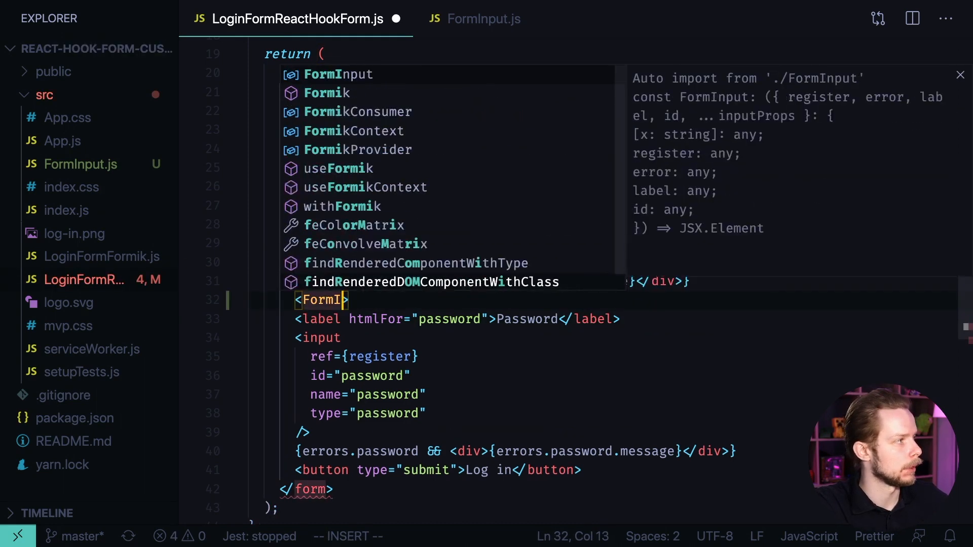
key(Escape)
text(npu)
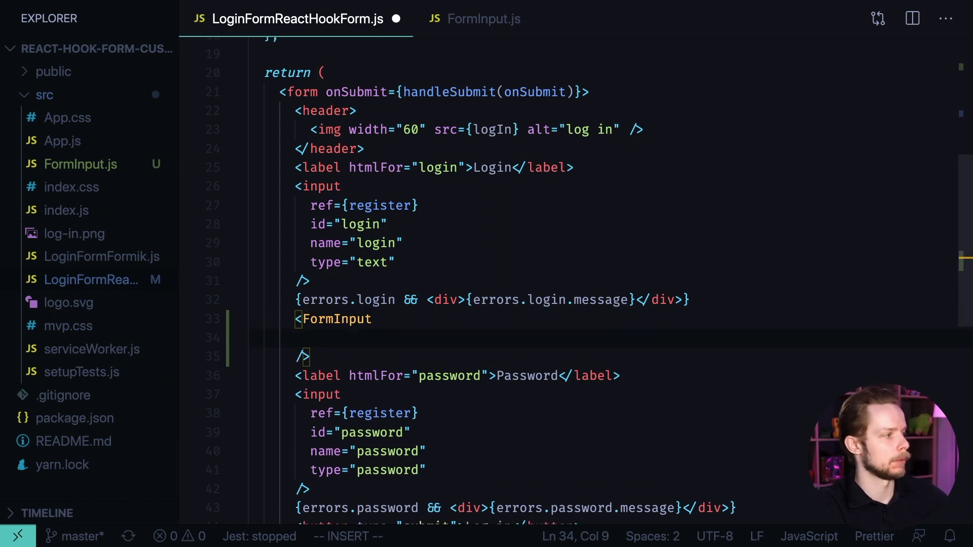
text(type="p)
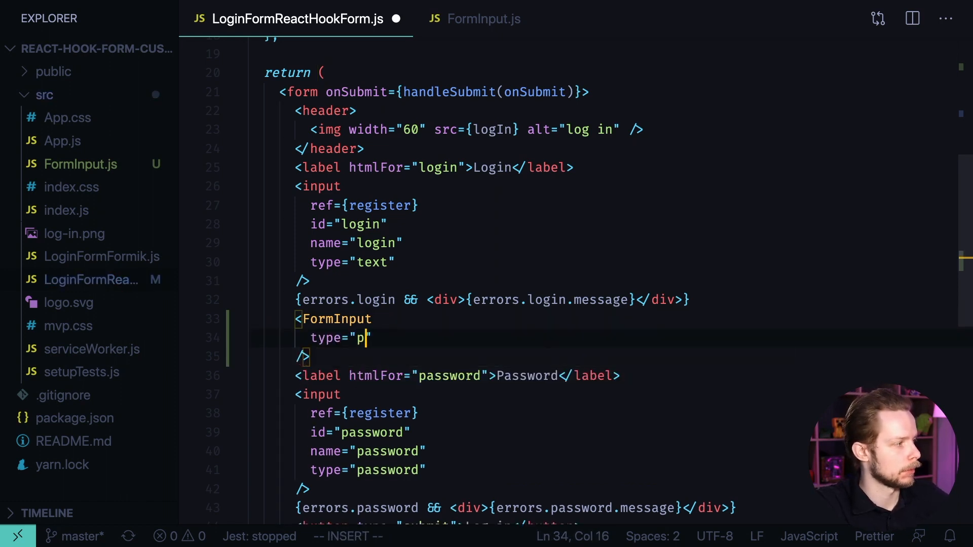
text(assword")
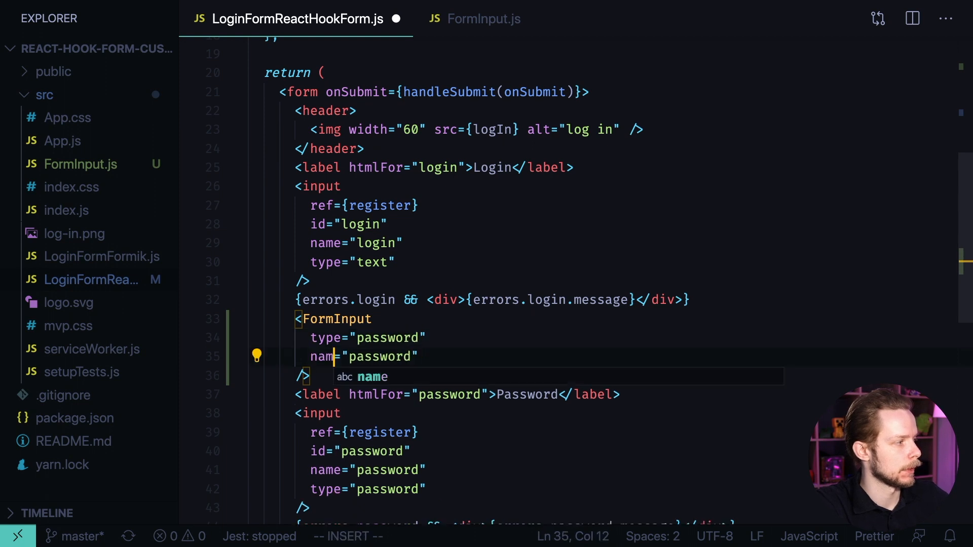
text(i)
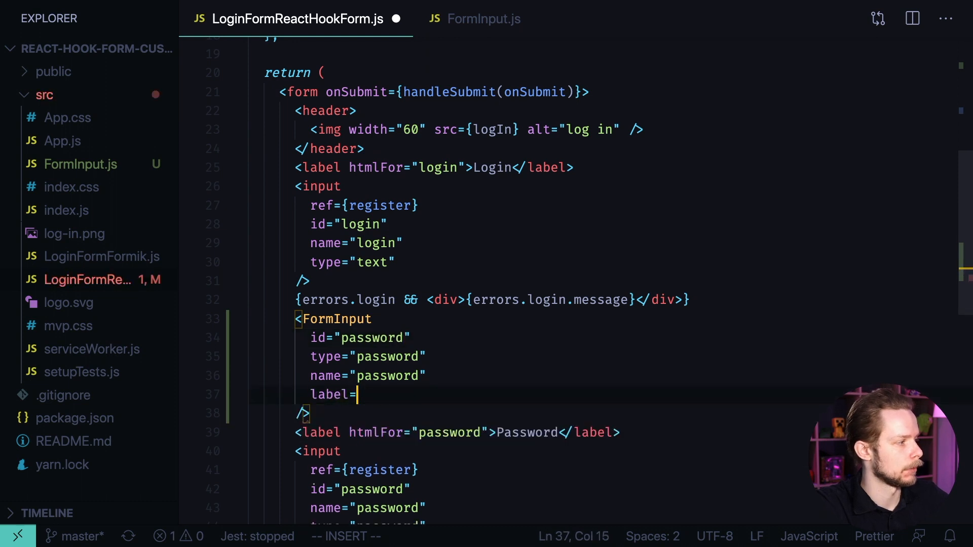
- Give the password FormInput label "Password", register={register} and error={errors.password}
text("Password")
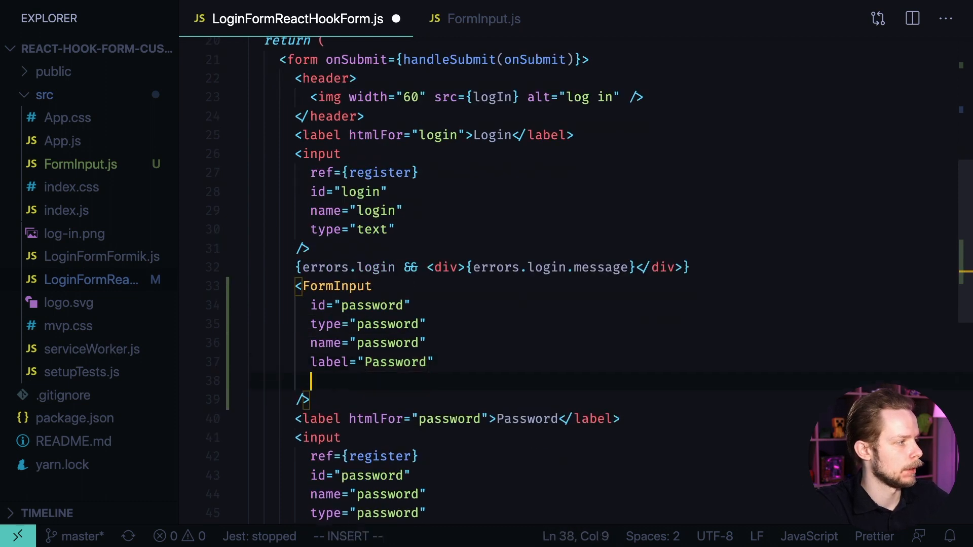
text(register)
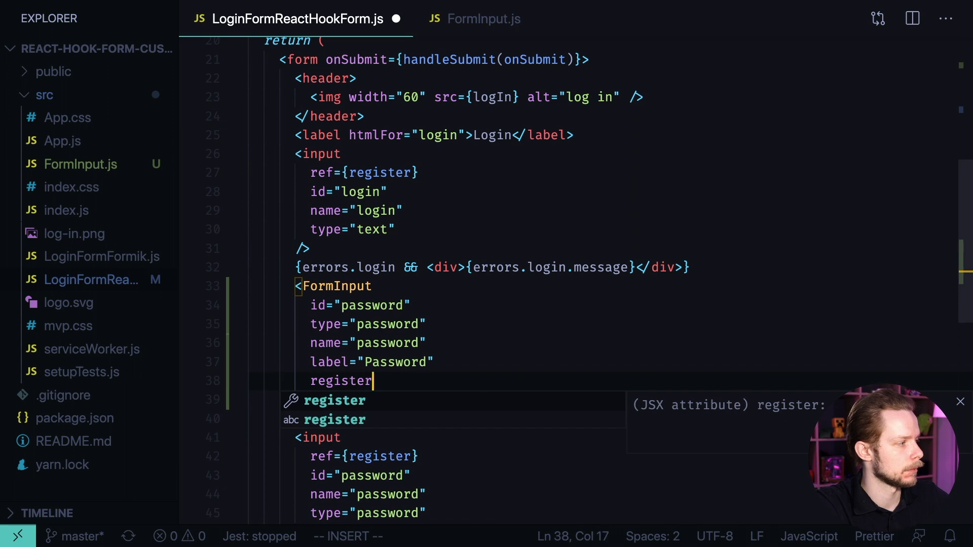
text(={register)
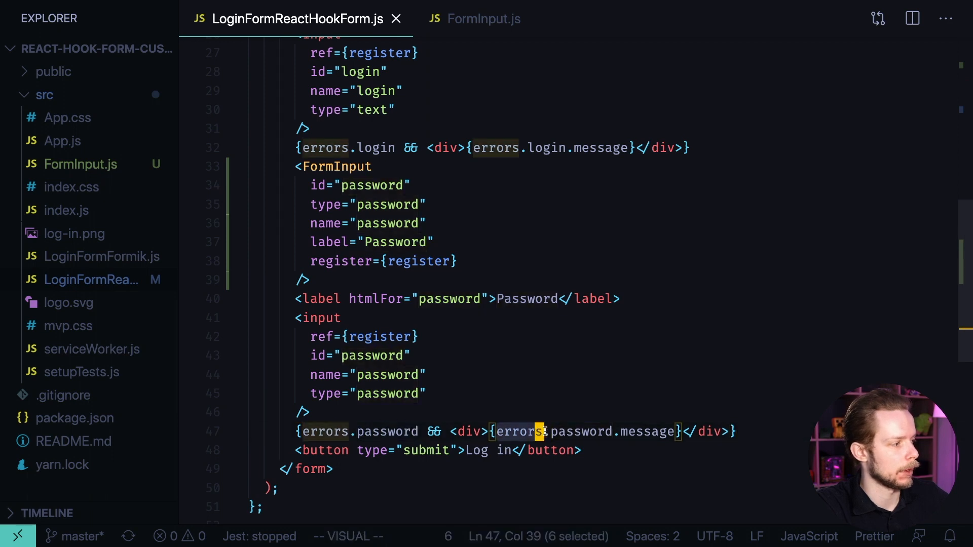
text(error)
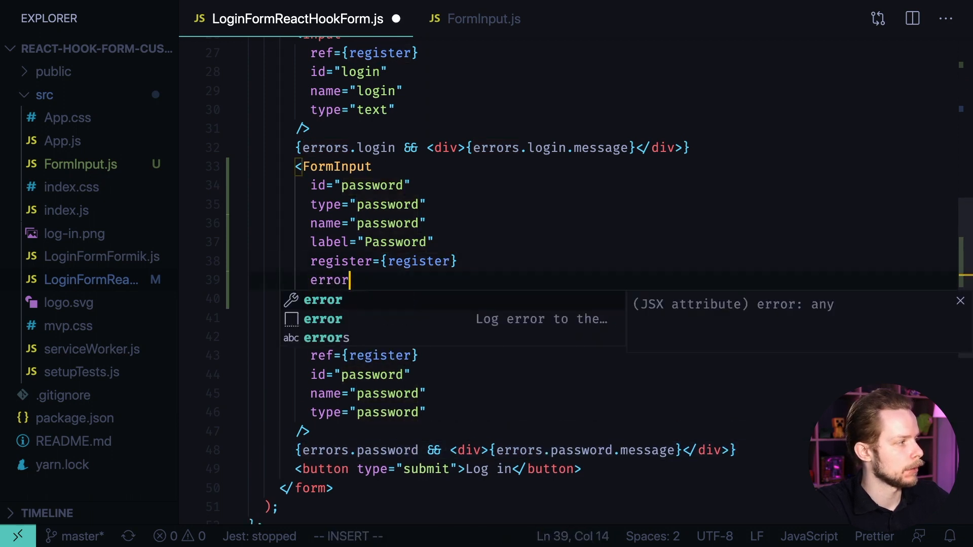
text(={})
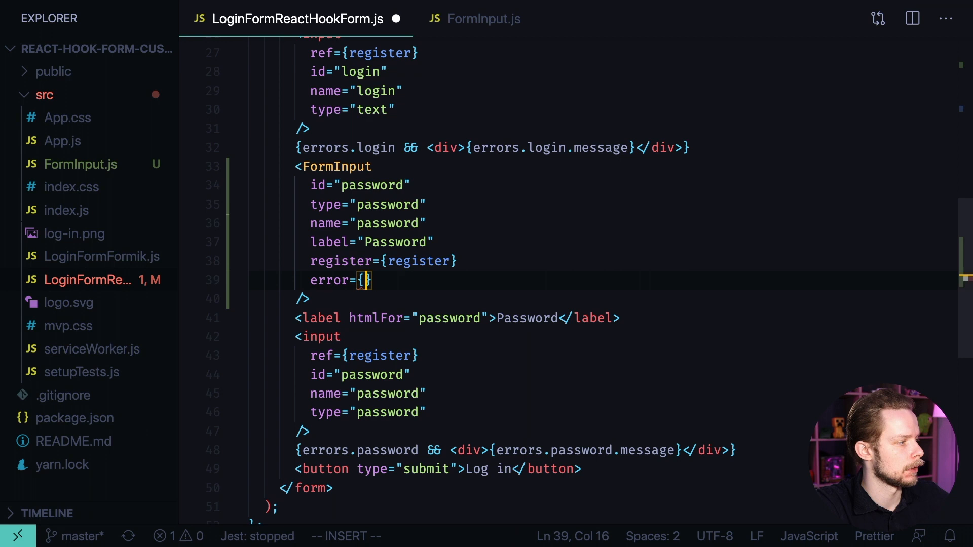
text(errors.)
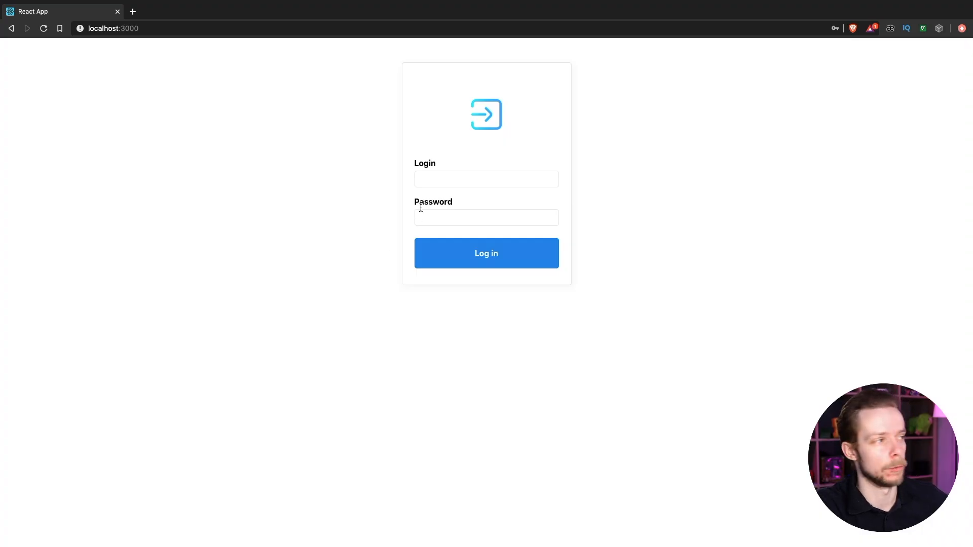
- Enter login 'test' and a short password so the length error appears
text(test)
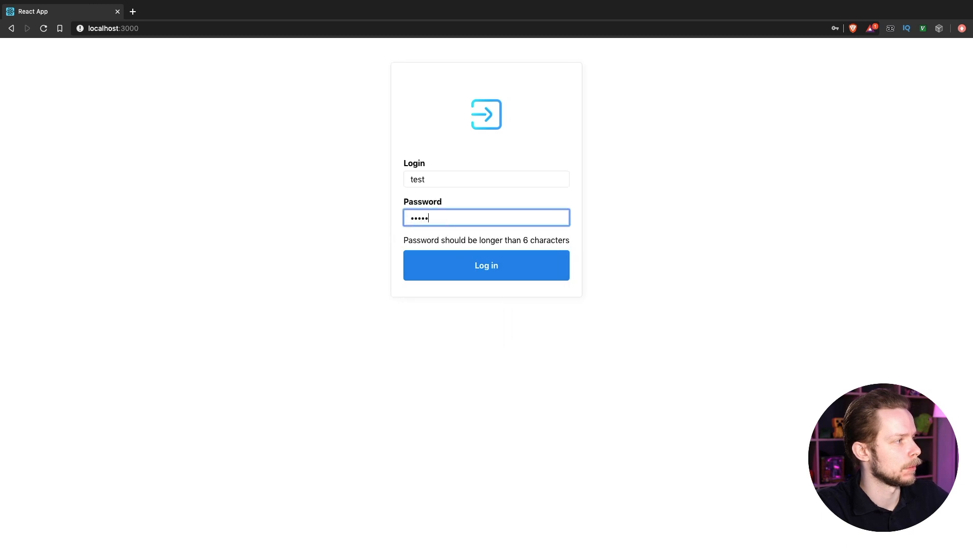
click(485, 264)
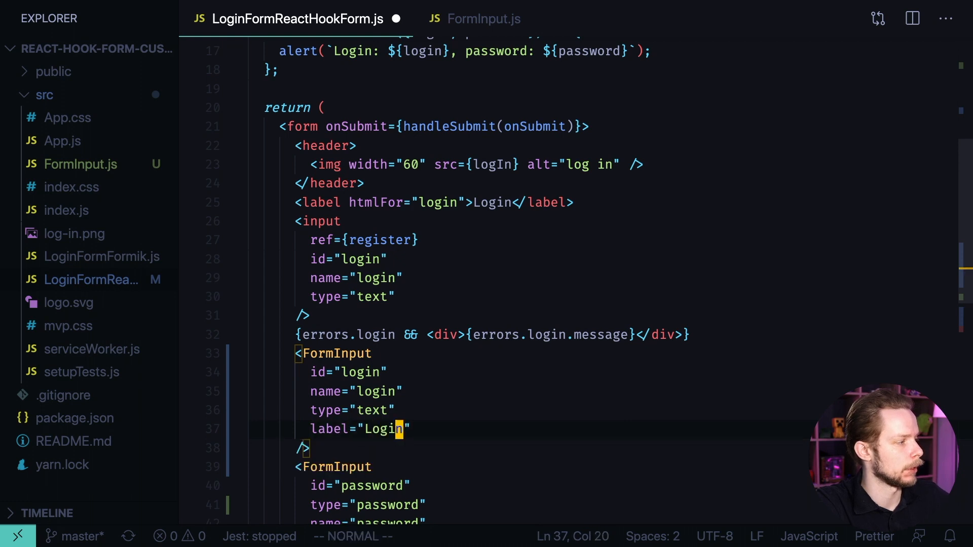
- Pass register={register} and error={errors.login} to the Login FormInput
text(register=)
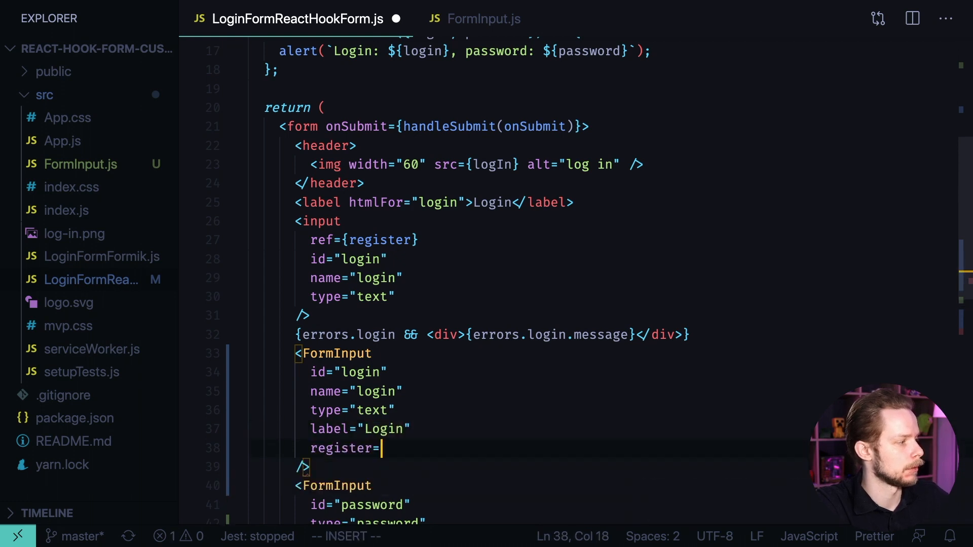
text({register})
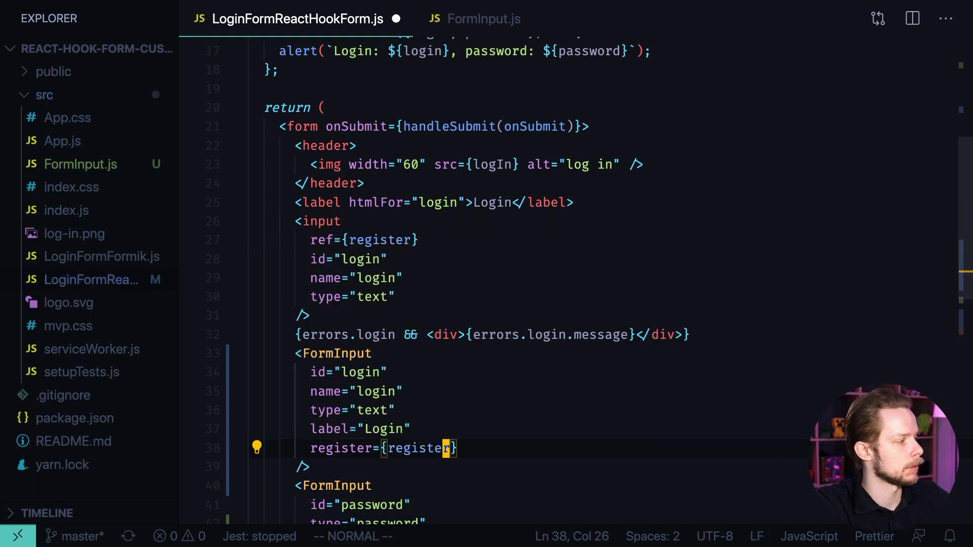
text(r)
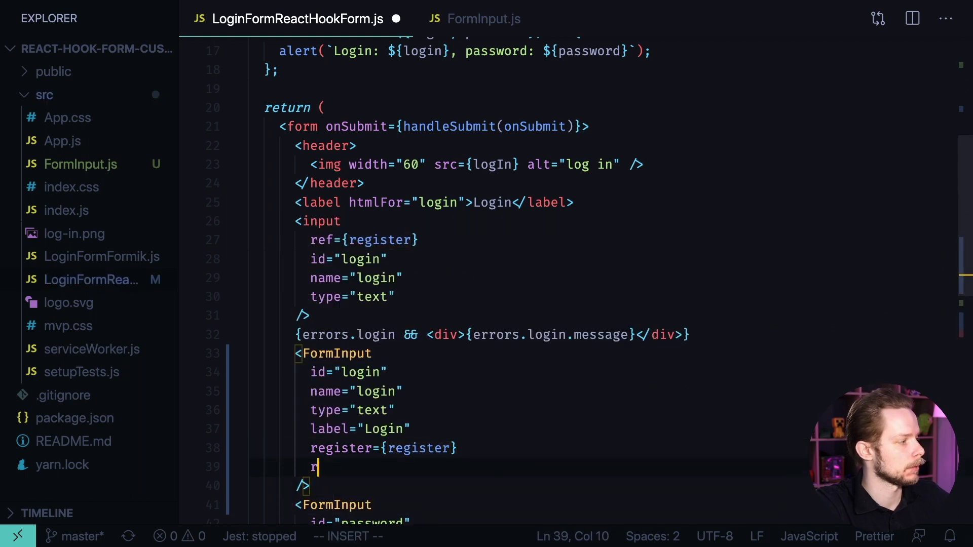
text(error={err)
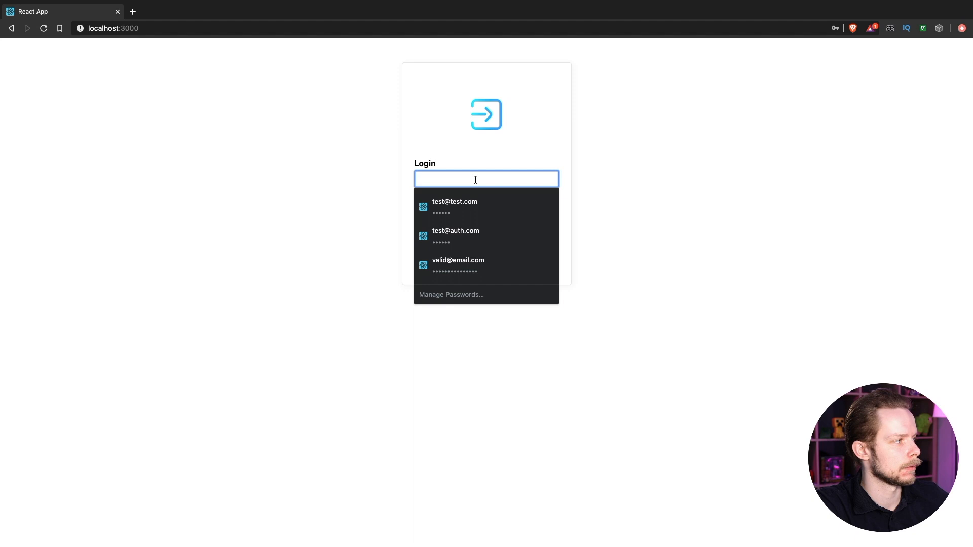
- Enter login 1234, submit the form and dismiss the alert echoing both values
click(454, 207)
text(123)
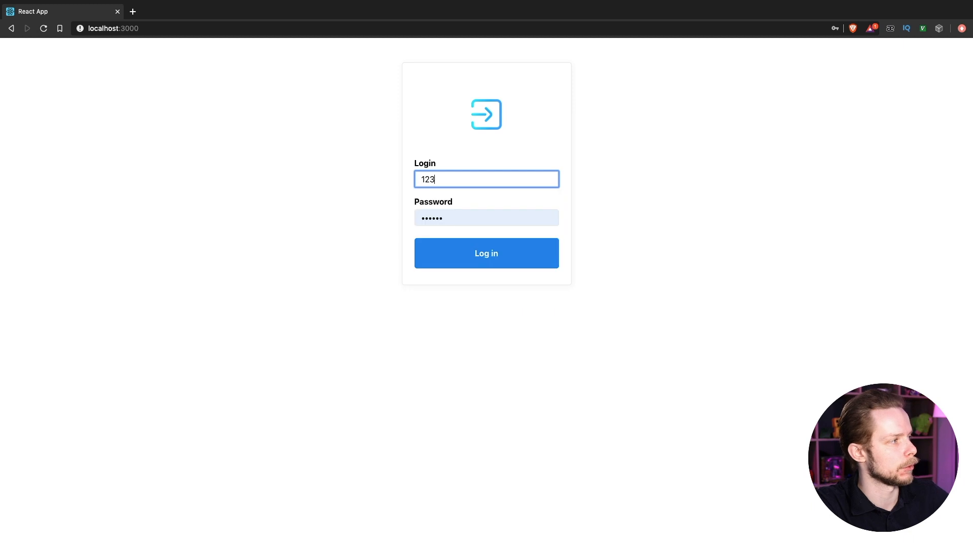
click(485, 253)
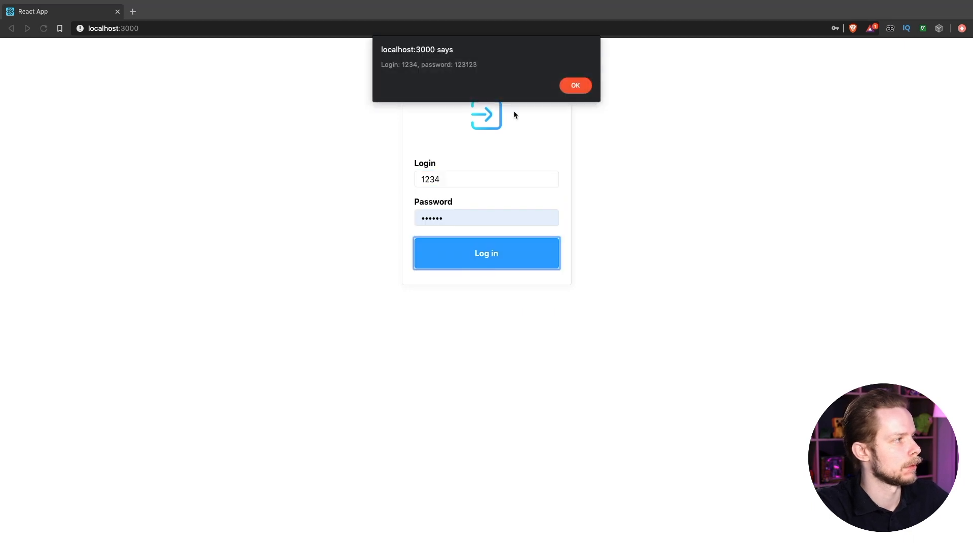
mouse_move(458, 53)
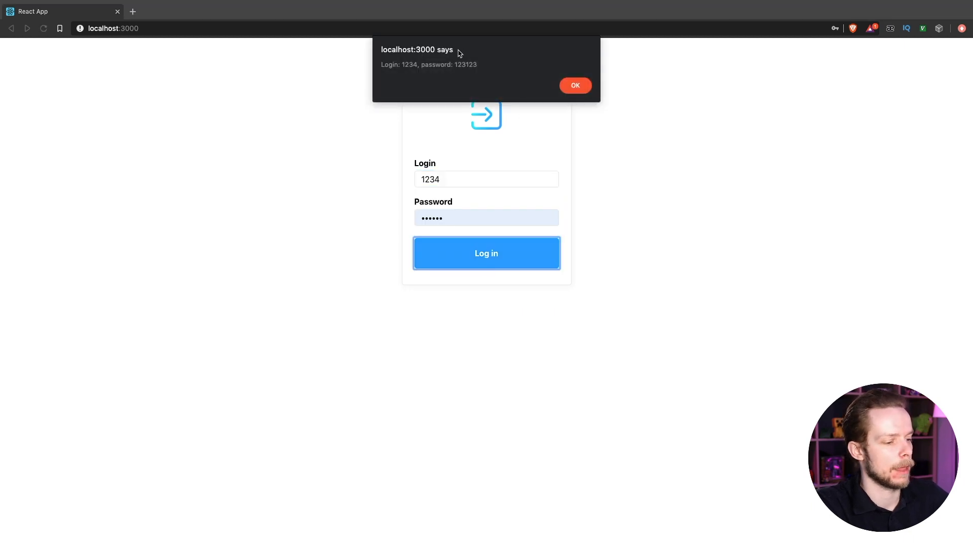
click(574, 85)
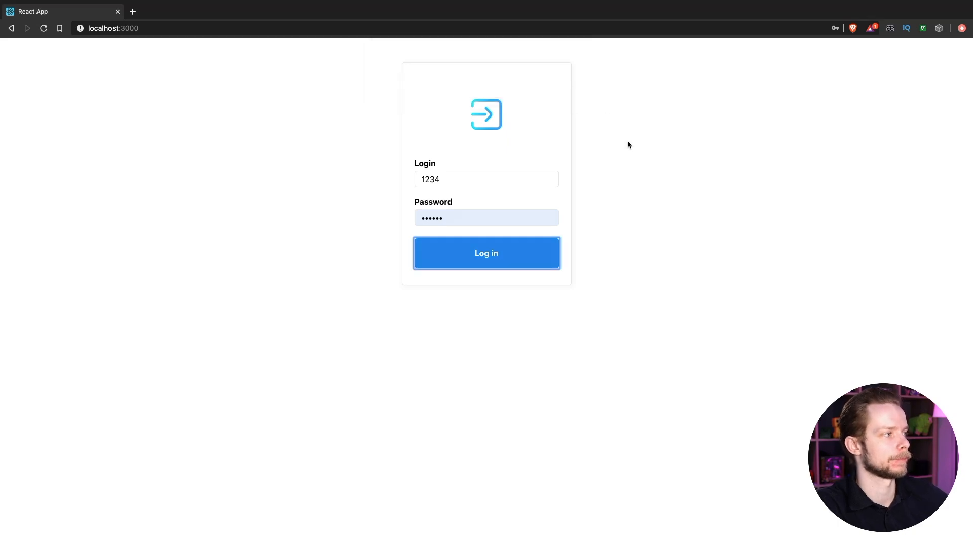